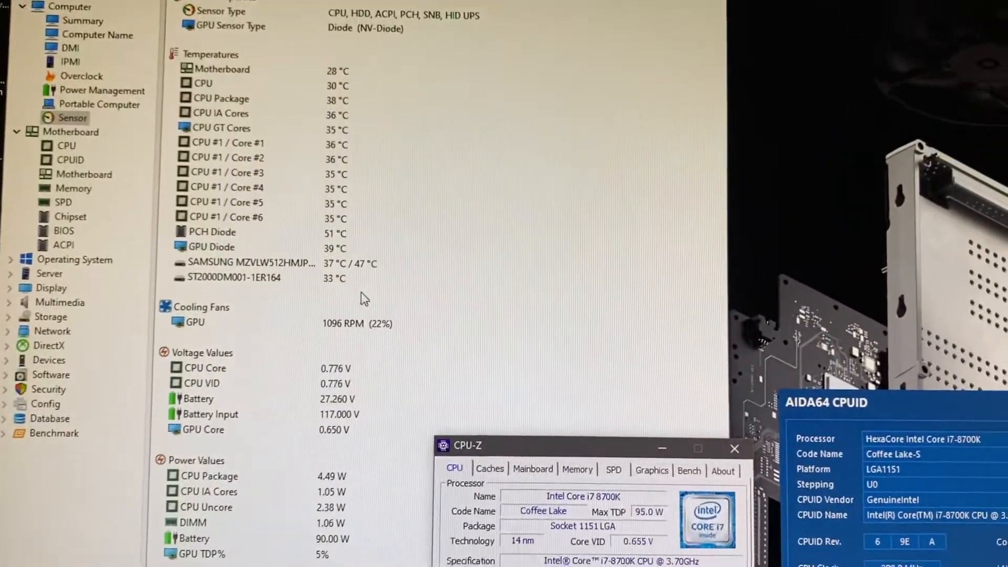
Scroll AIDA64's sensor list to watch i7-8700K core temperatures, core voltage and package power
scroll("down", 3)
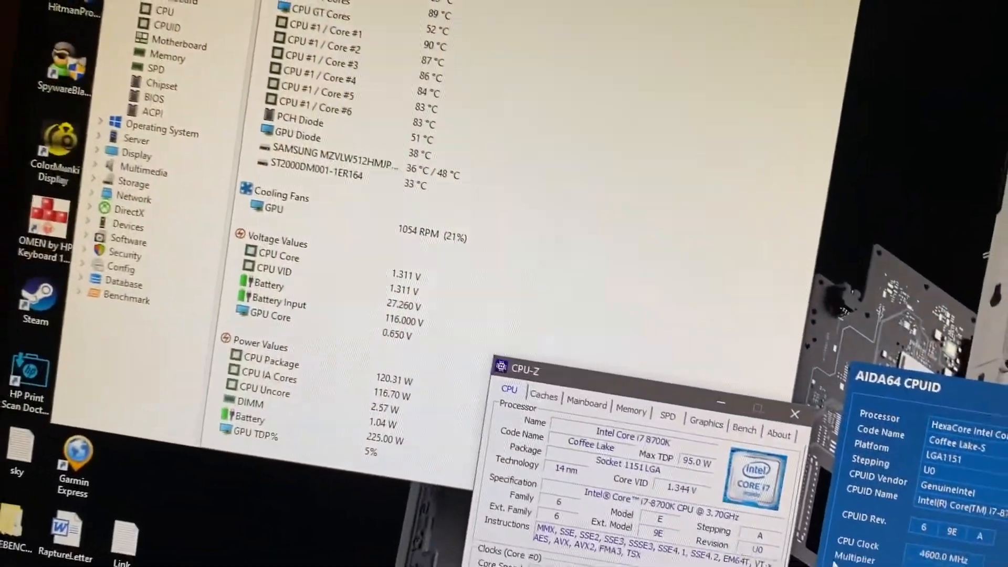
Switch CPU-Z to its benchmark page, then minimize the CPU-Z window
left_click(744, 430)
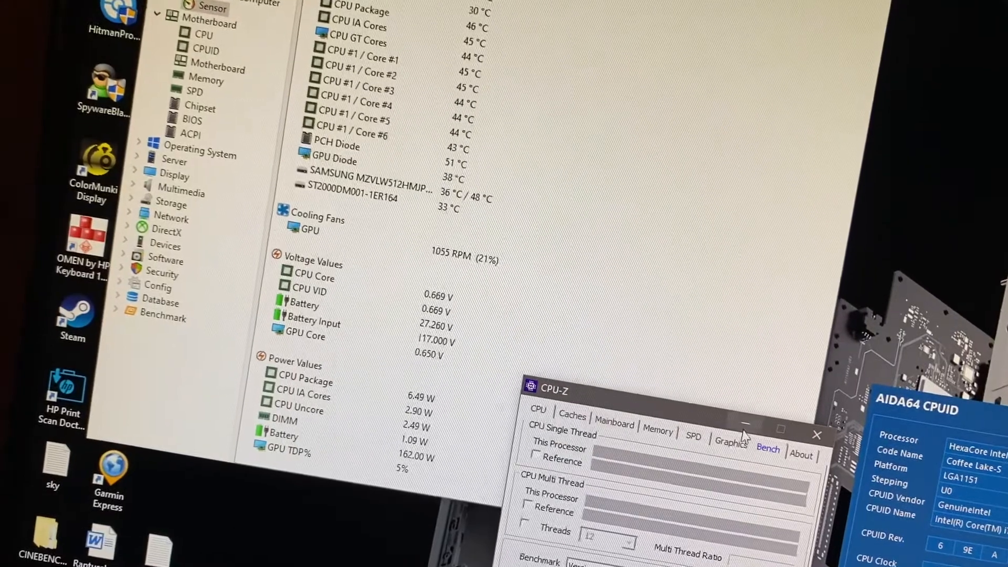
left_click(536, 424)
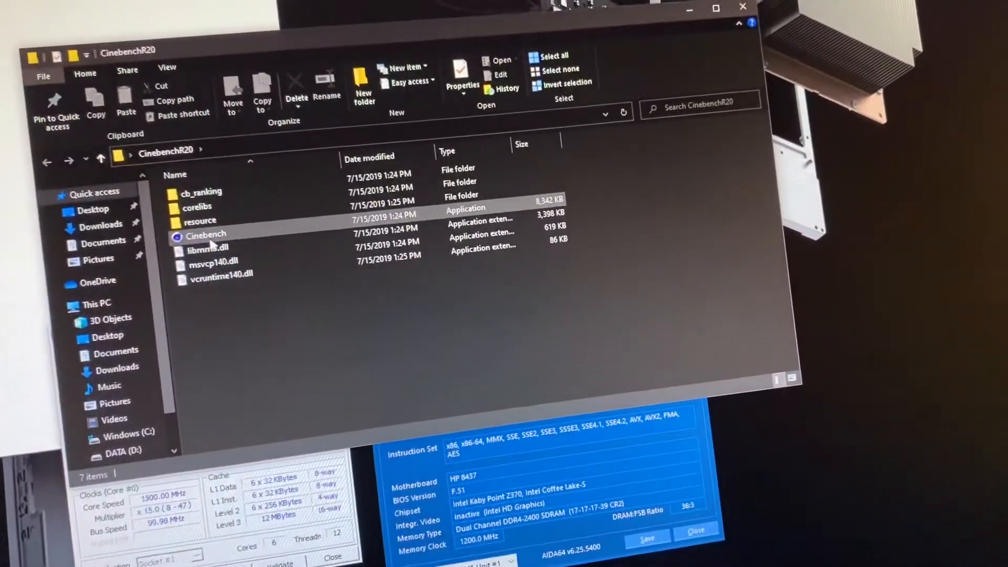
double_click(206, 235)
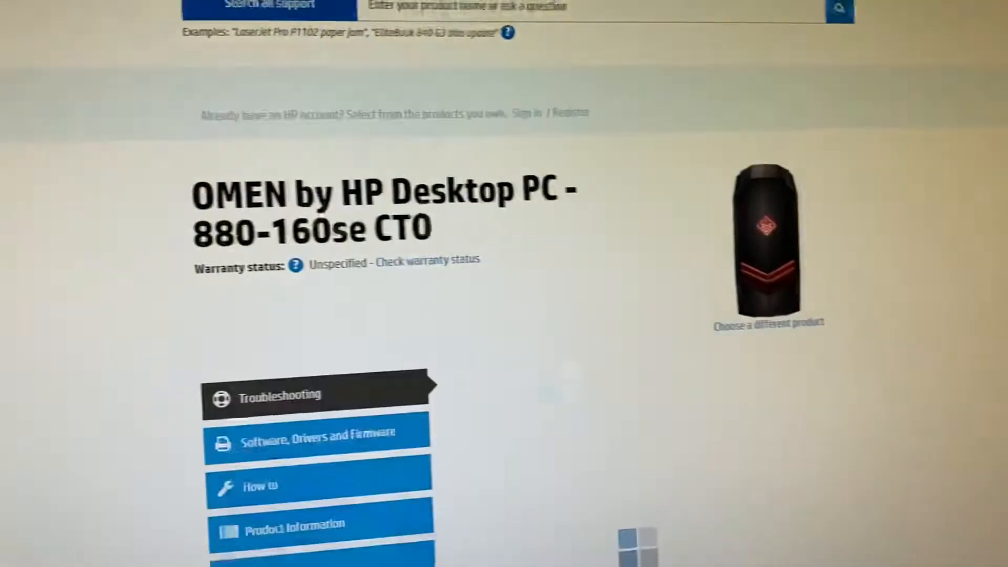
Show the 880-160se's troubleshooting options, then open Software, Drivers and Firmware
left_click(277, 395)
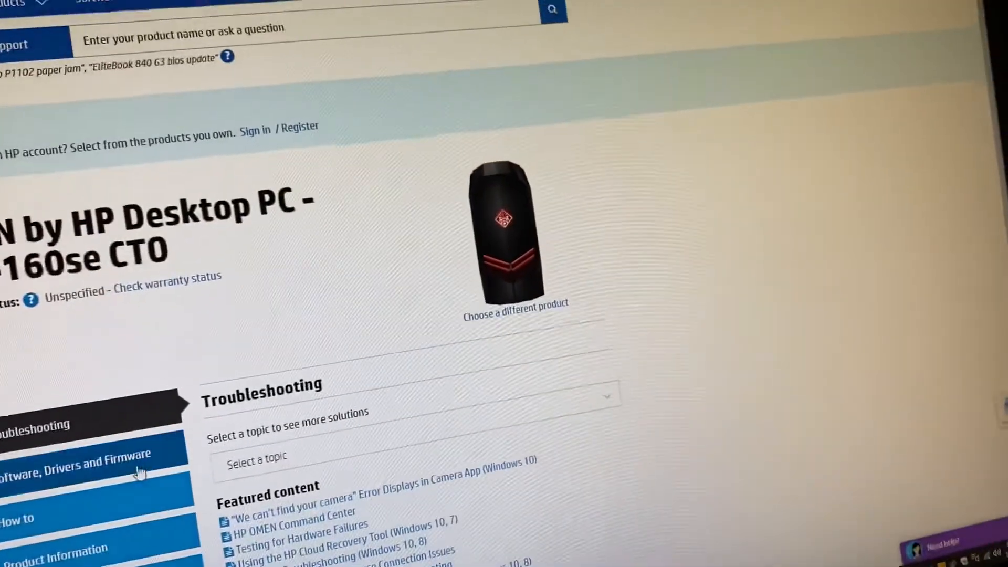
left_click(77, 471)
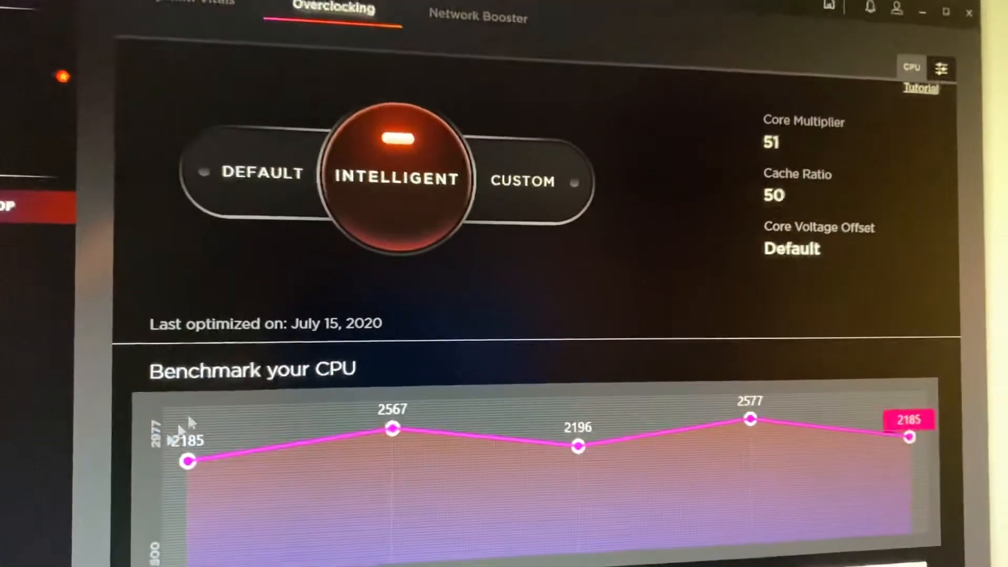
Scroll Overclocking down to the Benchmark your CPU chart showing scores 2185–2577
scroll("down", 3)
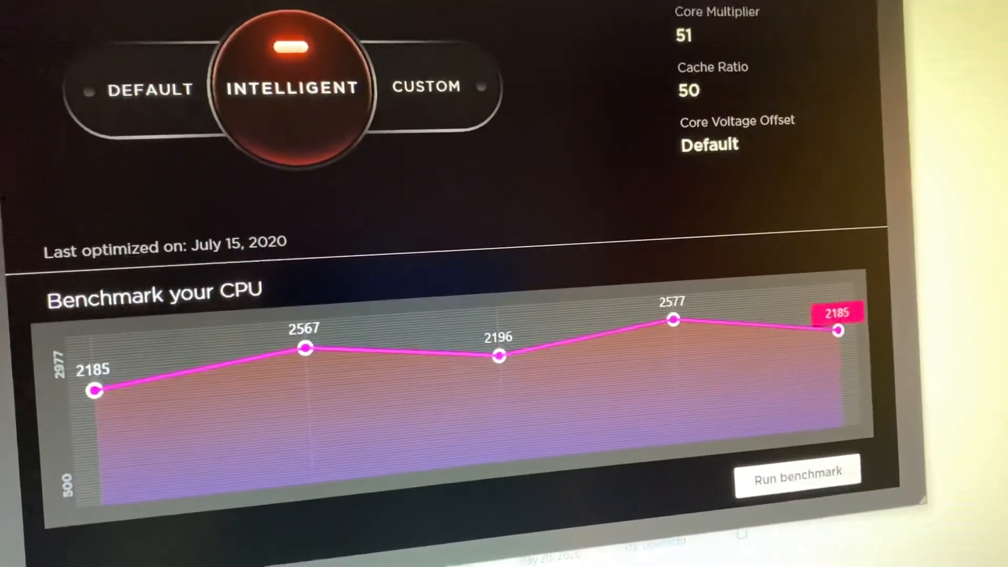